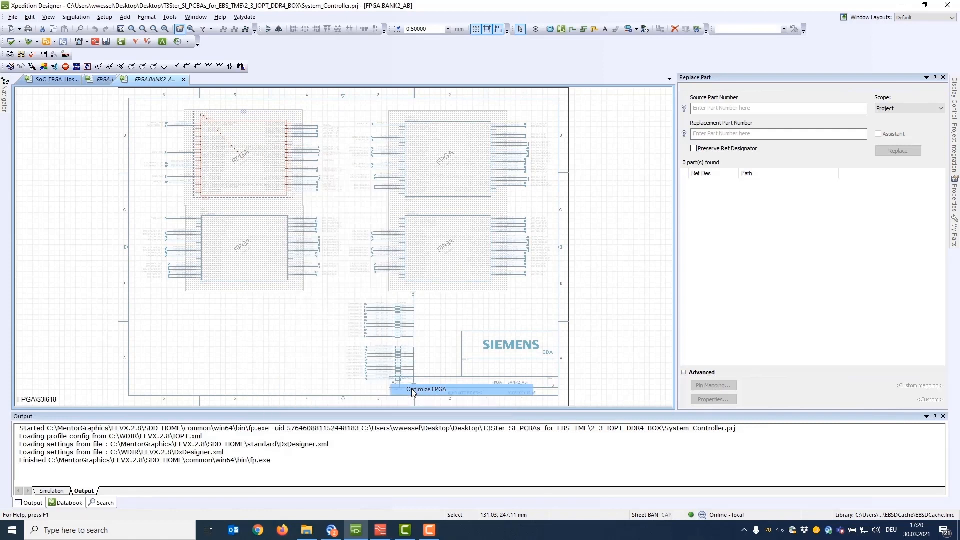
Launch Optimize FPGA from the FPGA symbol's context menu in Xpedition Designer
{"action": "left_click", "coordinate": [425, 389]}
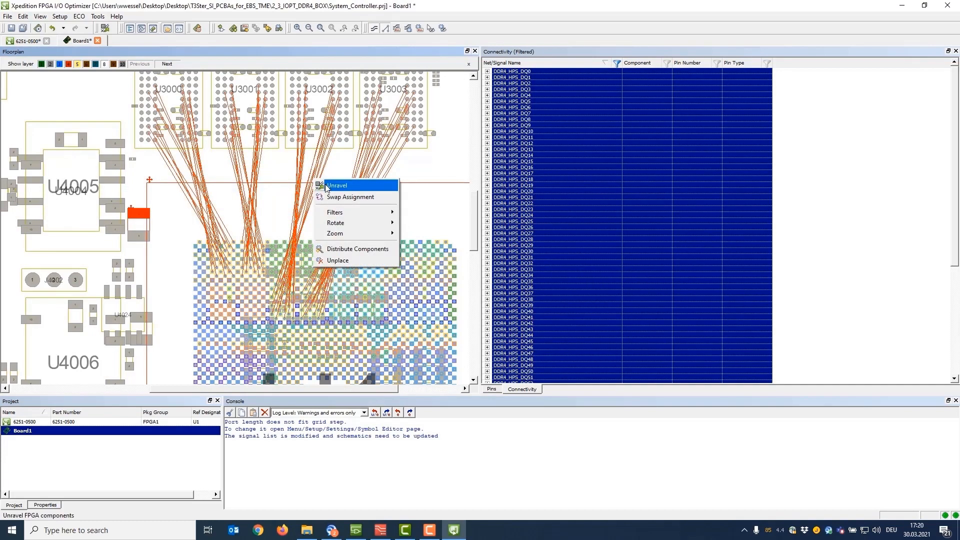
Run Unravel Selection on the DDR4 nets, cutting net crossings about 27%
{"action": "left_click", "coordinate": [338, 185]}
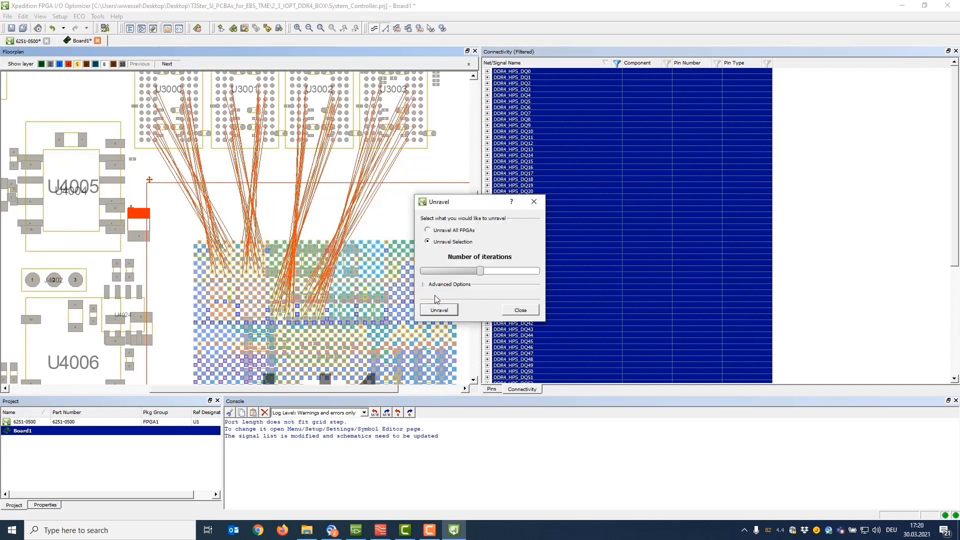
{"action": "left_click", "coordinate": [423, 284]}
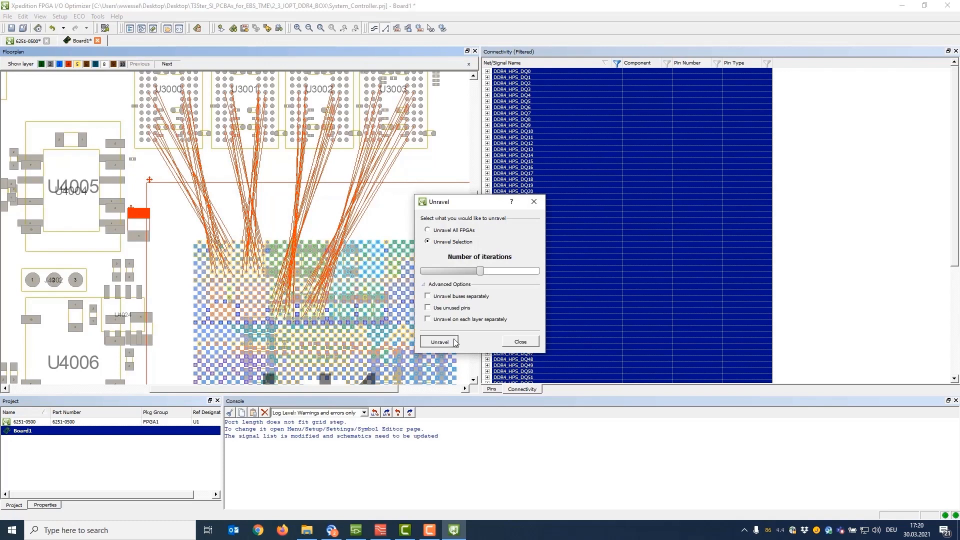
{"action": "left_click", "coordinate": [439, 342]}
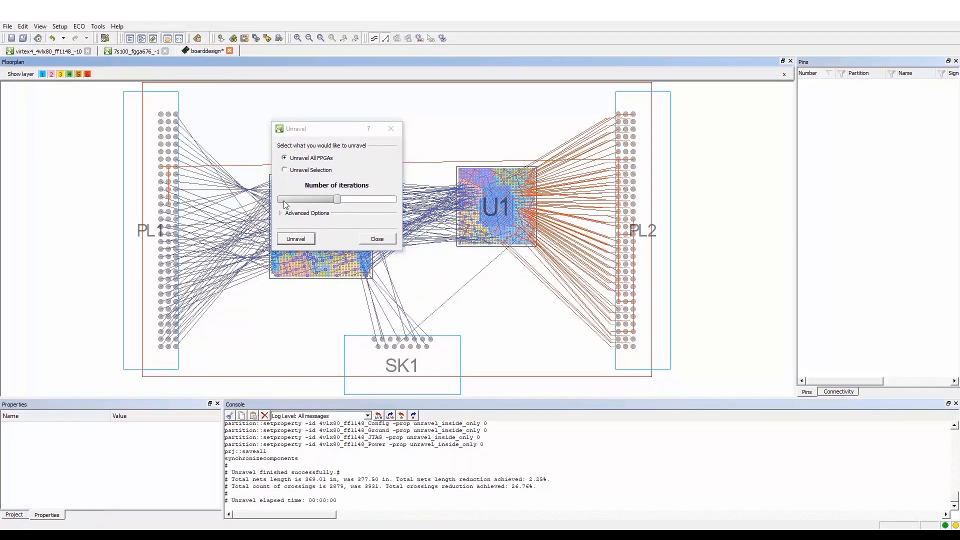
Unravel all FPGAs using unused pins, reducing crossings from 2879 to 236
{"action": "left_click", "coordinate": [306, 213]}
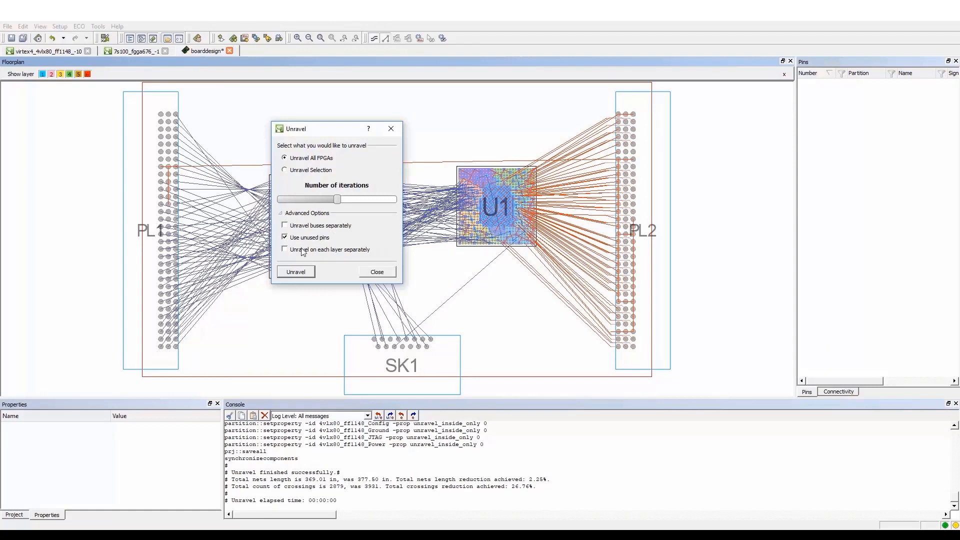
{"action": "left_click", "coordinate": [295, 272]}
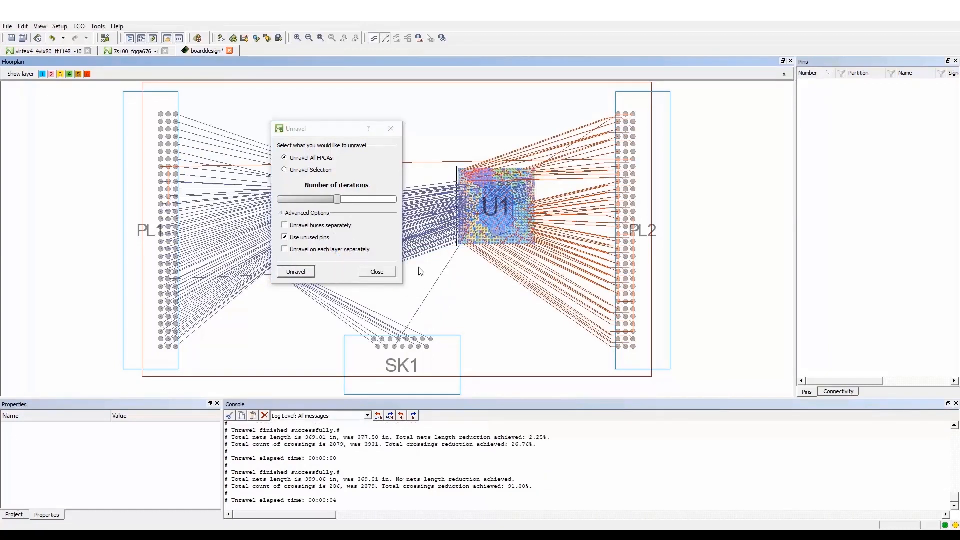
{"action": "left_click_drag", "start_coordinate": [295, 128], "coordinate": [346, 147]}
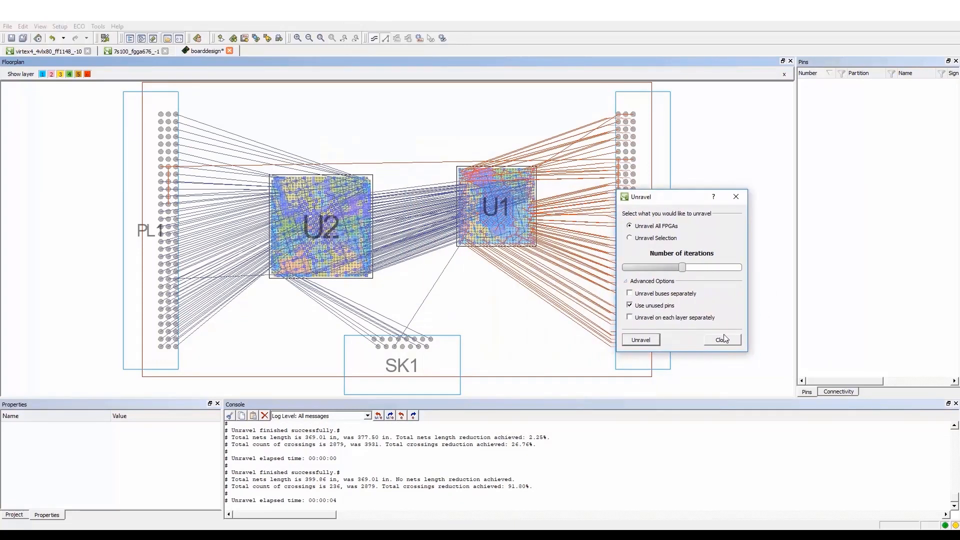
{"action": "left_click", "coordinate": [722, 340]}
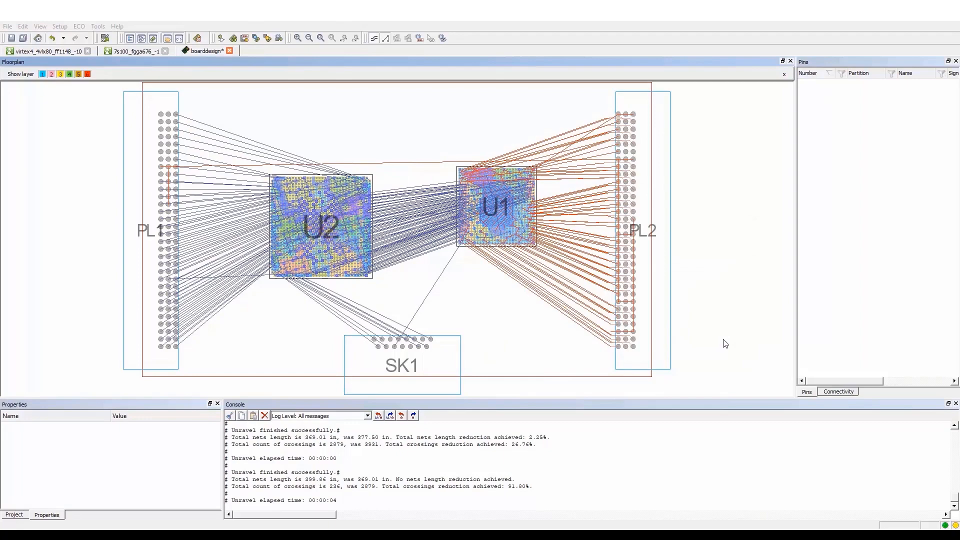
Import the FPGA I/O Optimizer placement into Layout and sketch-route the 72 nets
{"action": "left_click", "coordinate": [96, 27]}
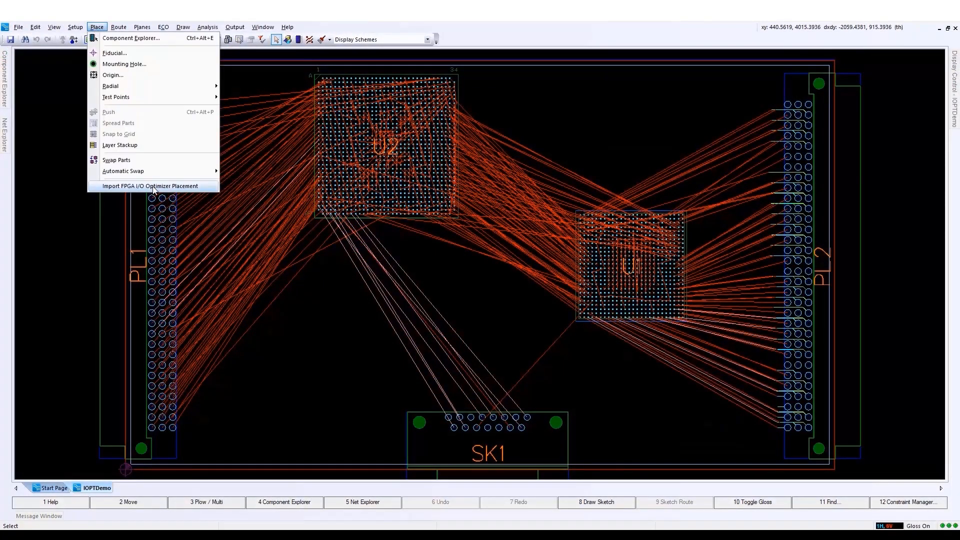
{"action": "left_click", "coordinate": [149, 186]}
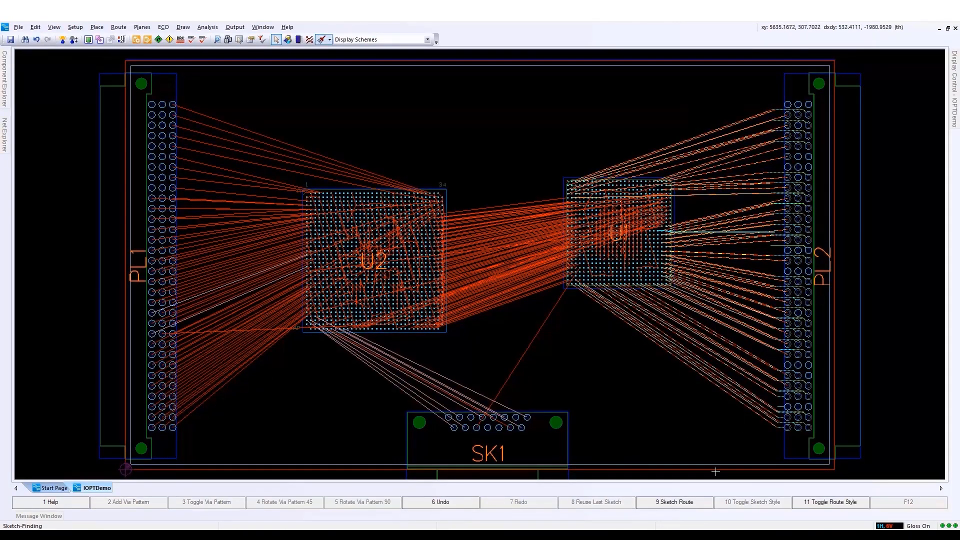
{"action": "left_click", "coordinate": [673, 501]}
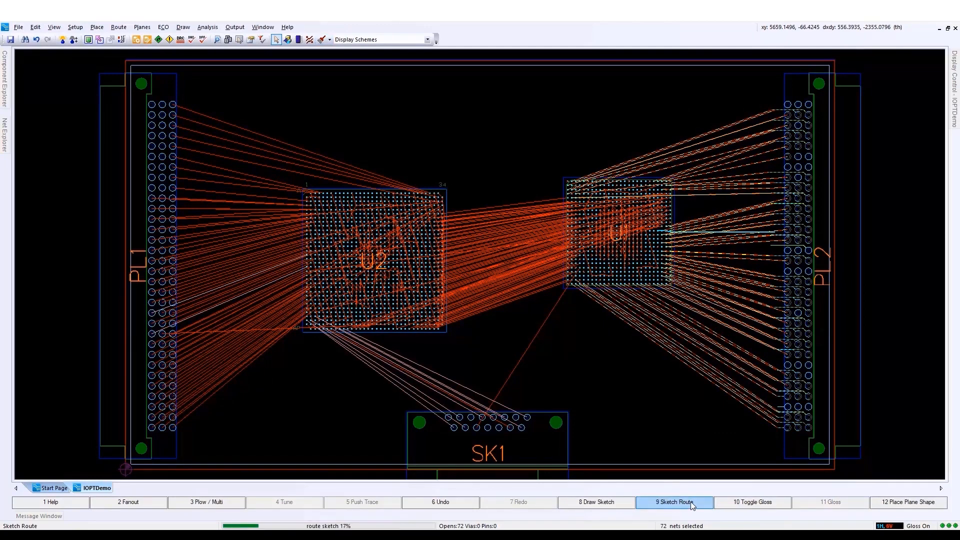